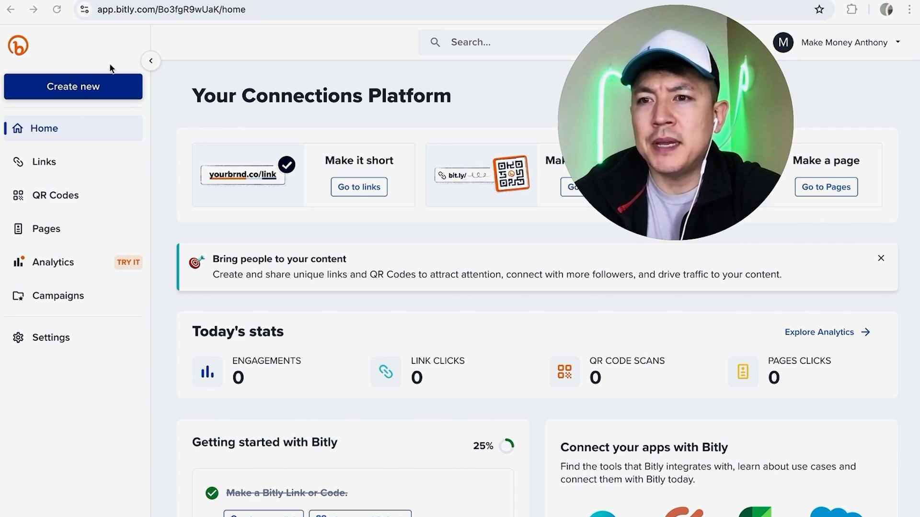
mouse_move(173, 110)
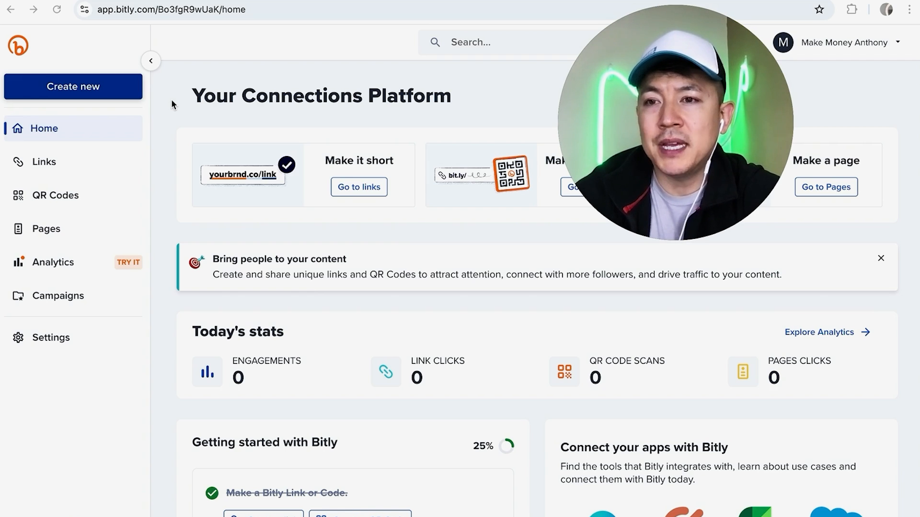
mouse_move(74, 102)
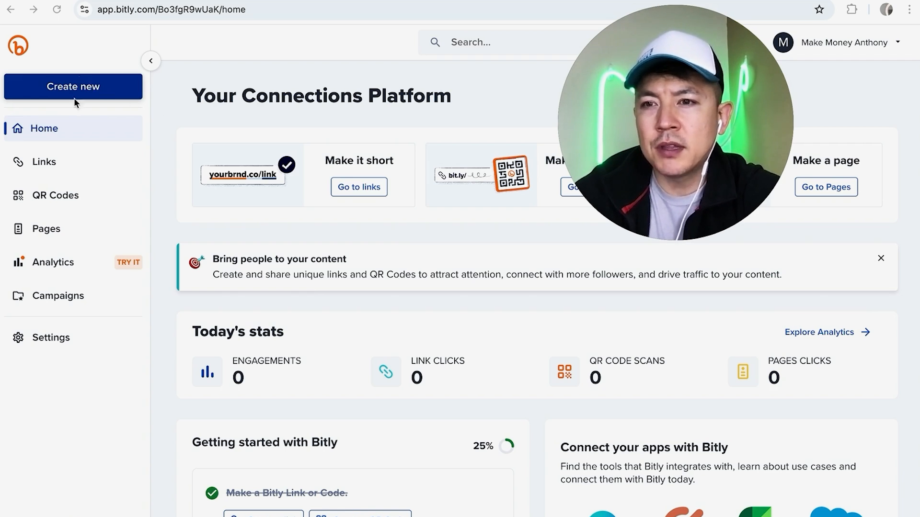
mouse_move(85, 166)
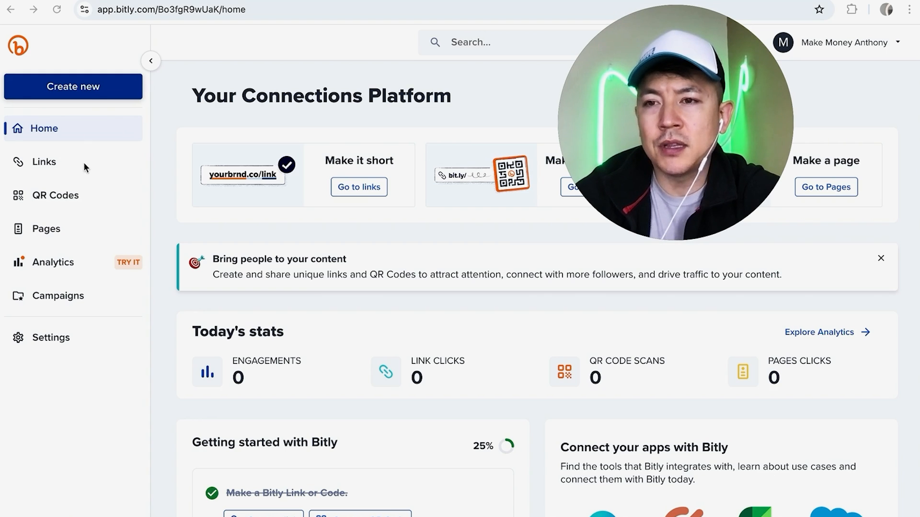
- Show the Links page listing the saved short links
left_click(46, 161)
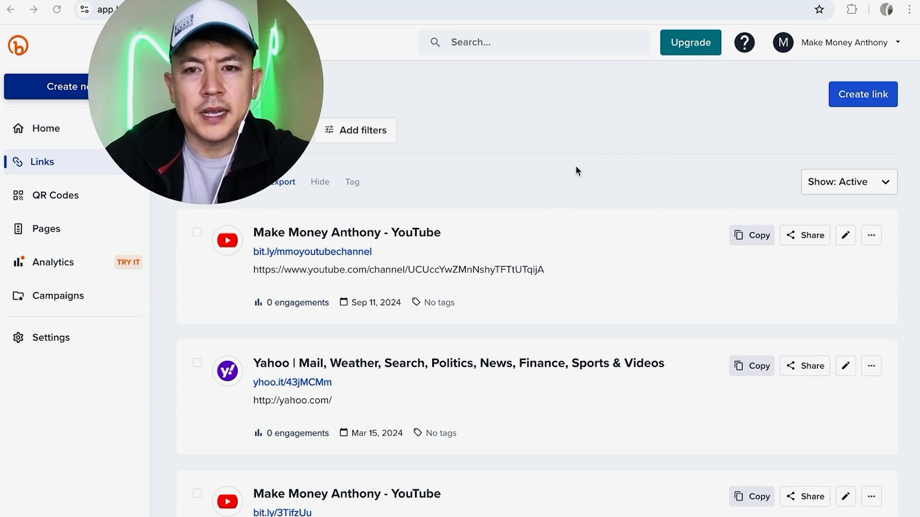
mouse_move(517, 231)
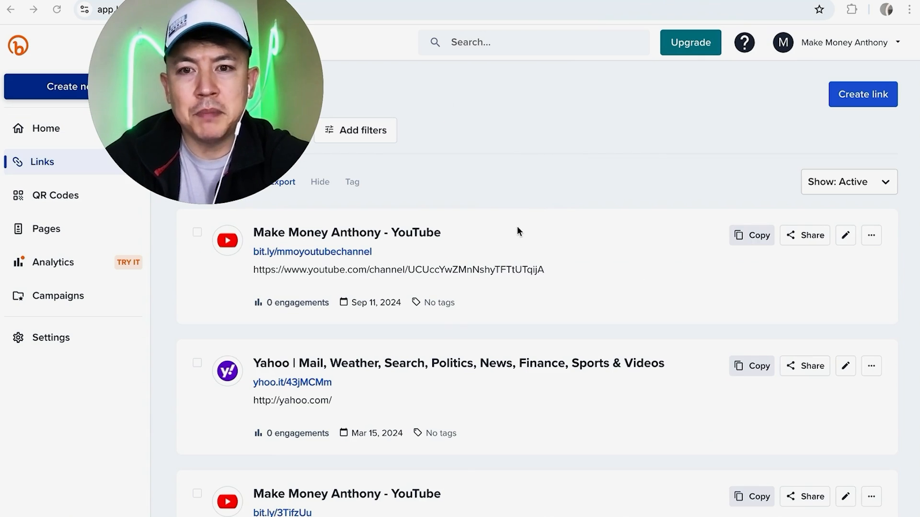
mouse_move(517, 342)
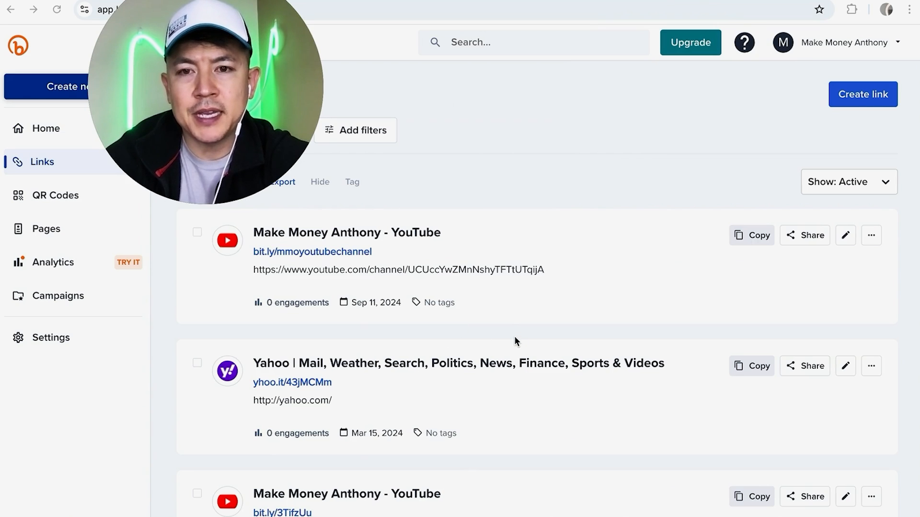
mouse_move(534, 293)
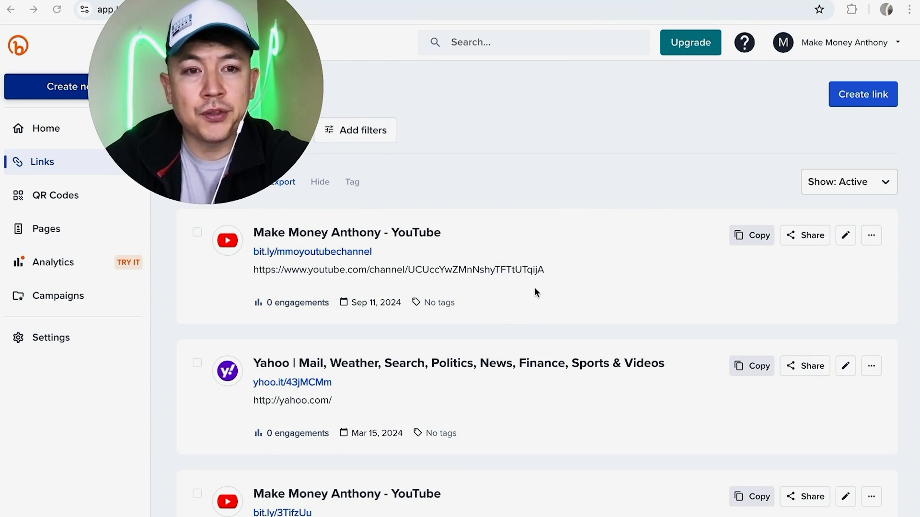
mouse_move(527, 211)
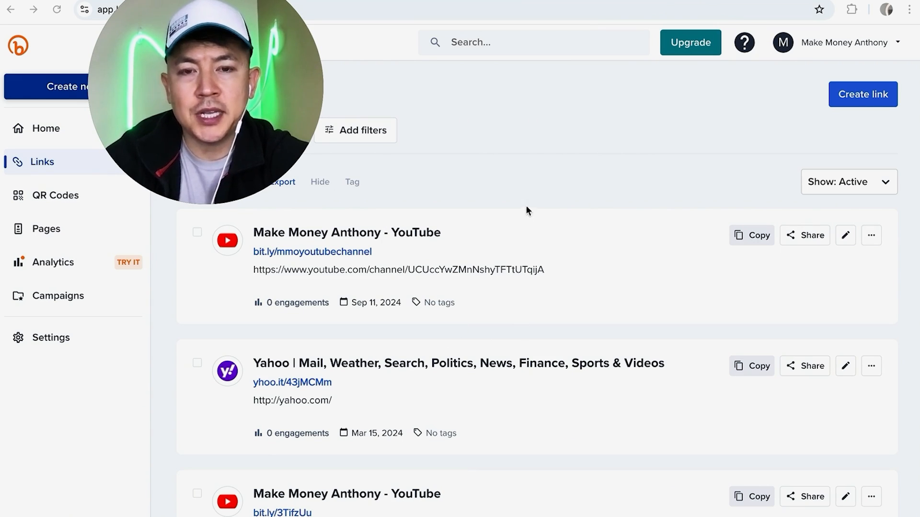
mouse_move(533, 205)
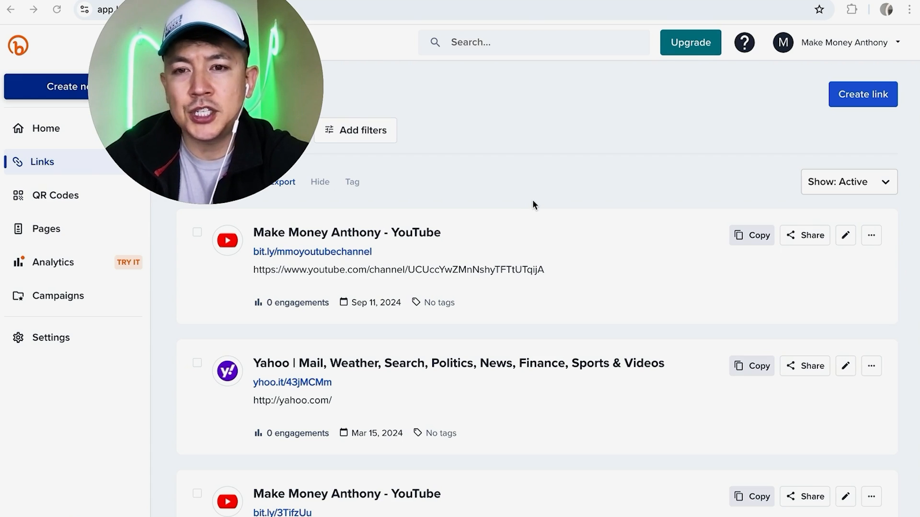
mouse_move(361, 257)
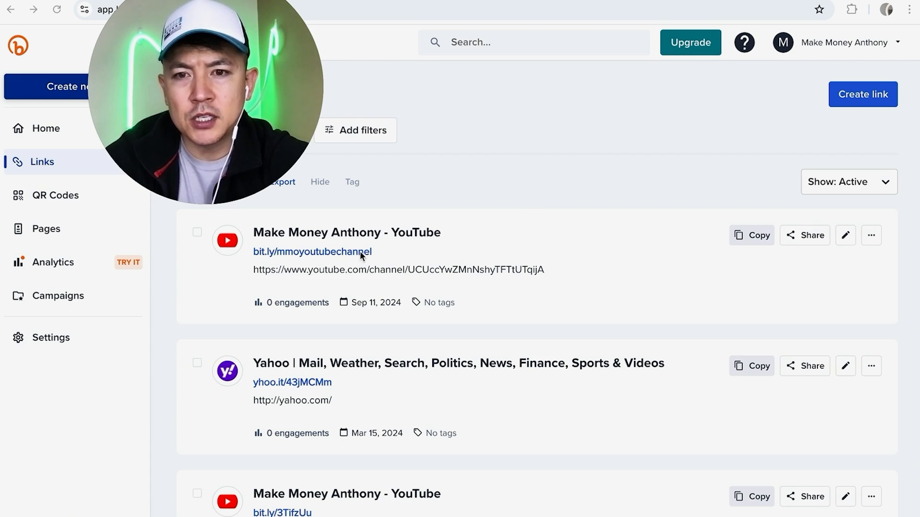
mouse_move(645, 274)
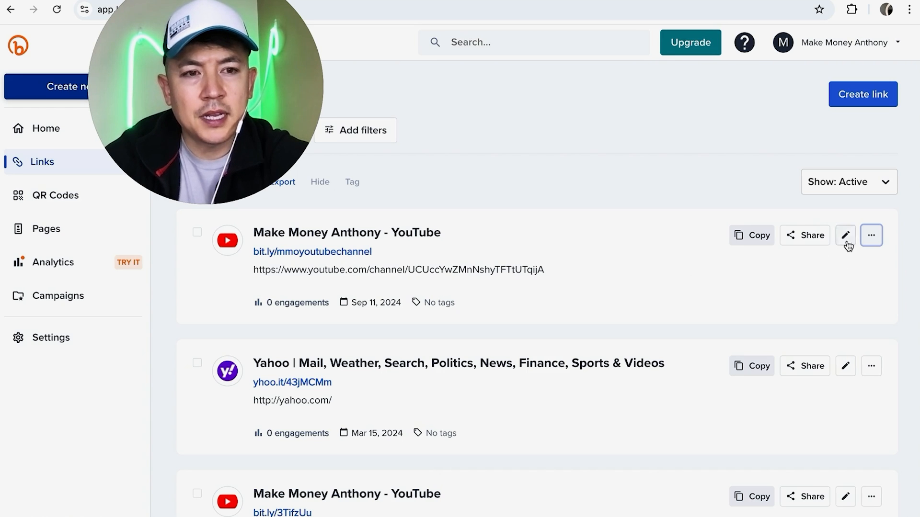
- Start editing the Make Money Anthony - YouTube link card for bit.ly/mmoyoutubechannel
left_click(845, 236)
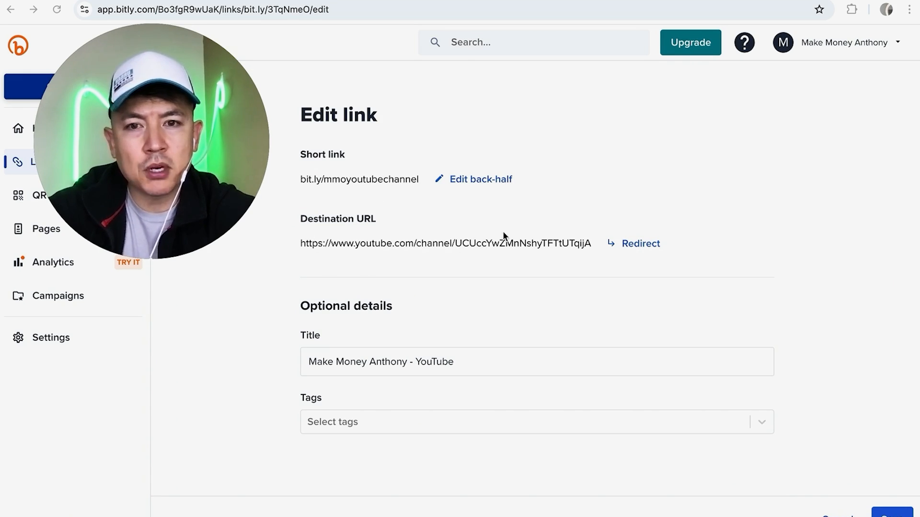
mouse_move(616, 247)
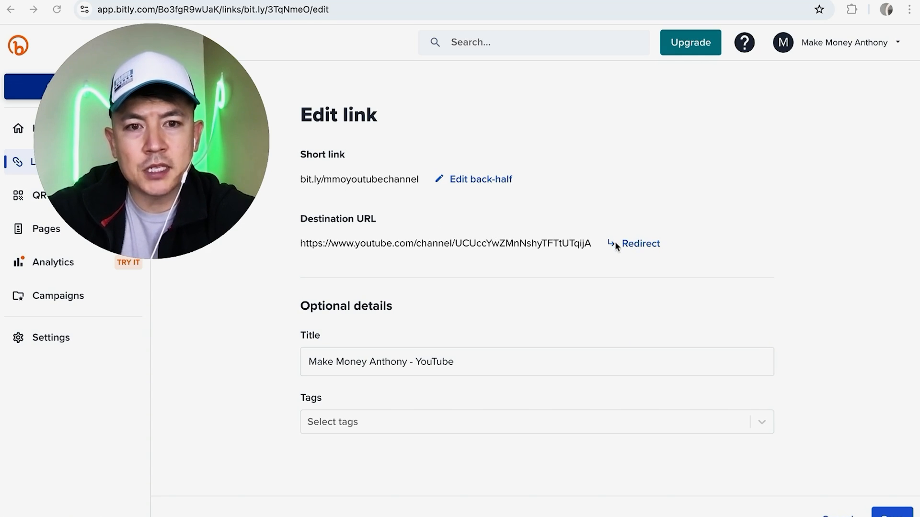
- Begin redirecting the Destination URL, bringing up the QR-code and deletion warning
left_click(640, 244)
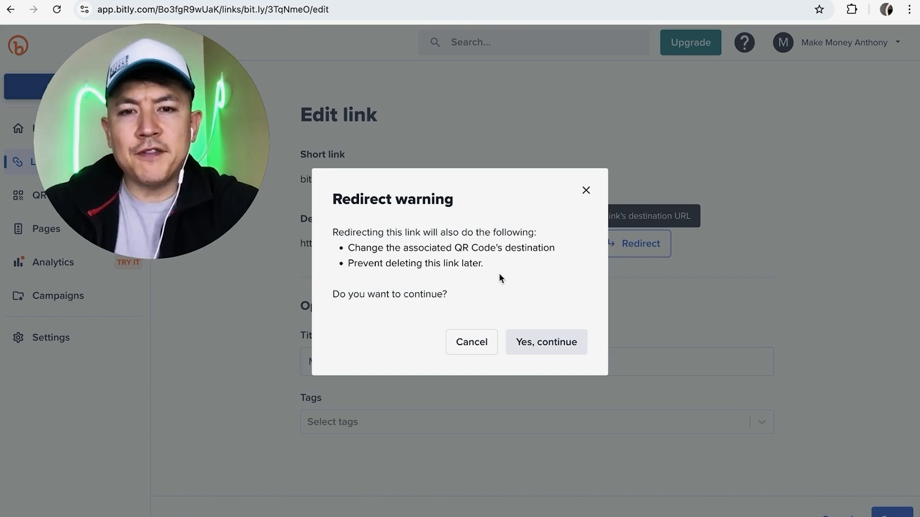
mouse_move(411, 152)
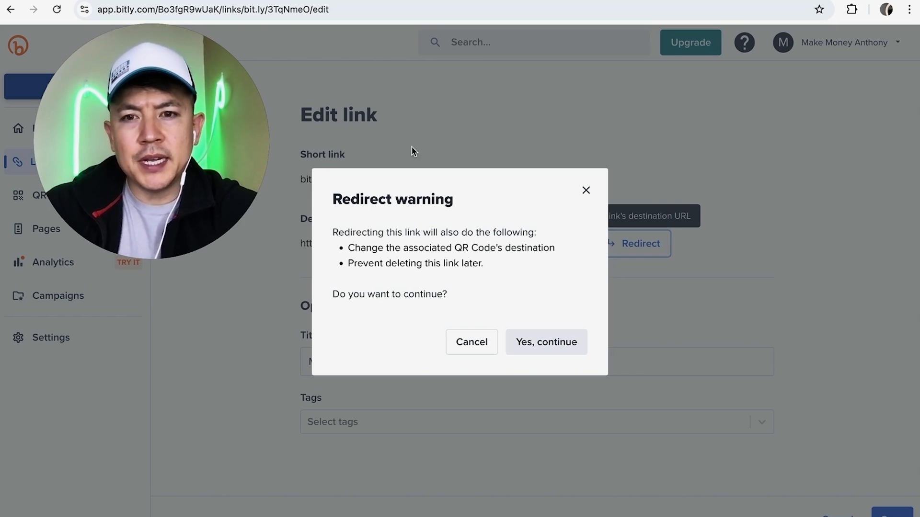
mouse_move(485, 268)
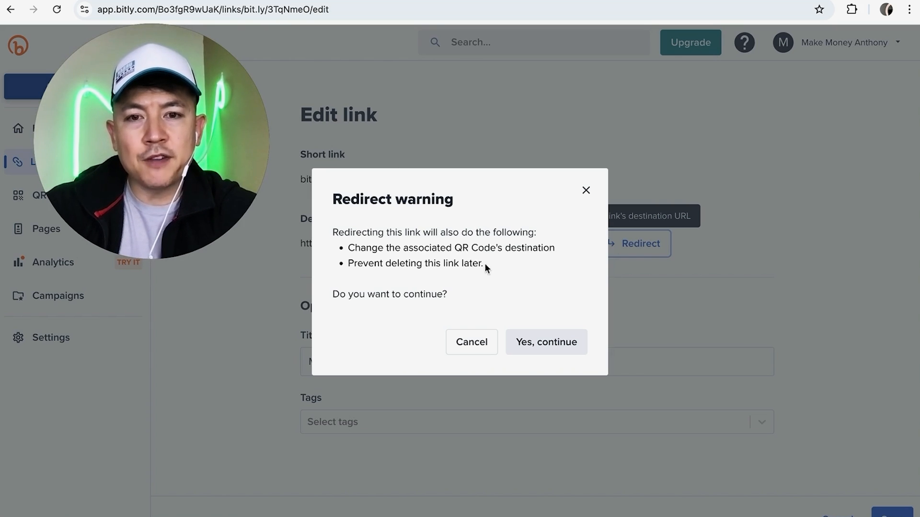
mouse_move(524, 271)
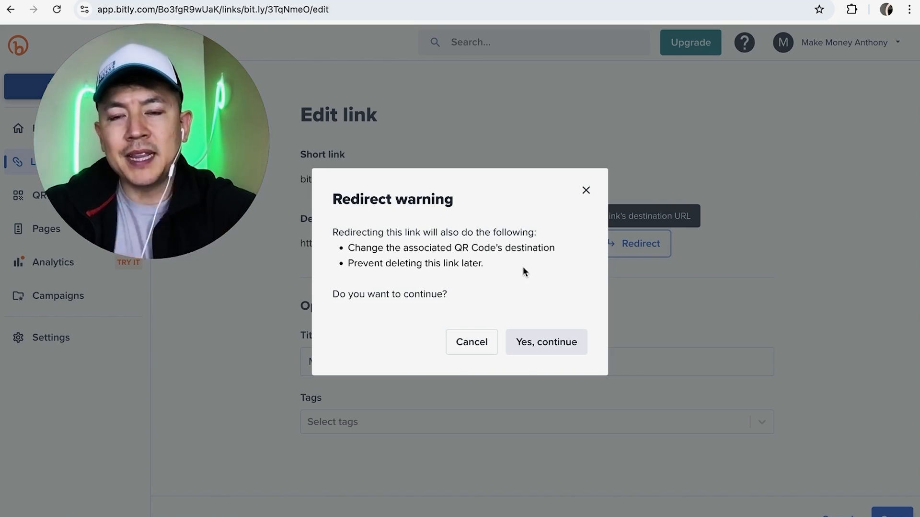
mouse_move(545, 342)
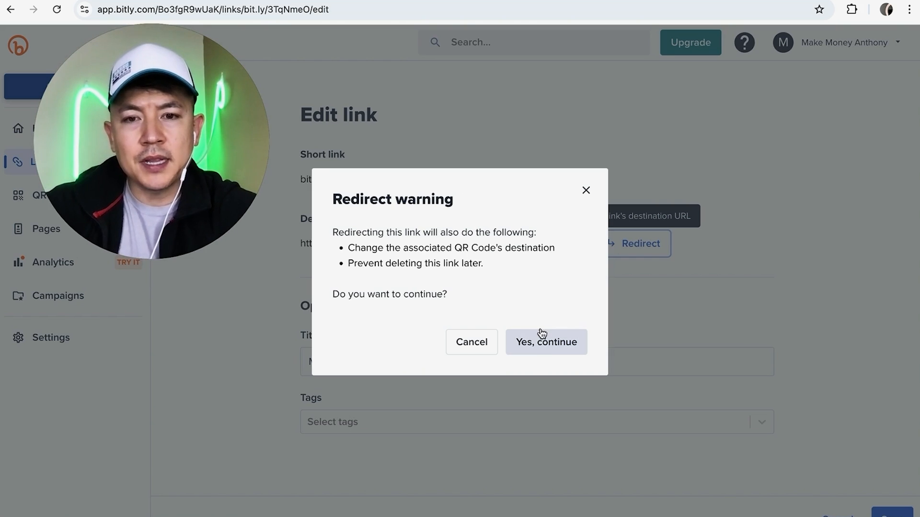
- Confirm the redirect warning and copy the ConvertKit video's link from the YouTube channel
left_click(545, 342)
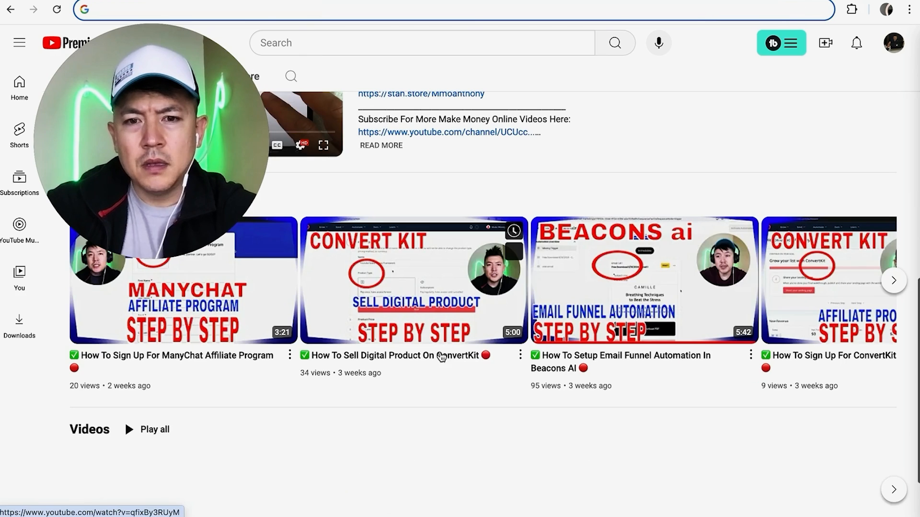
scroll("down", 3)
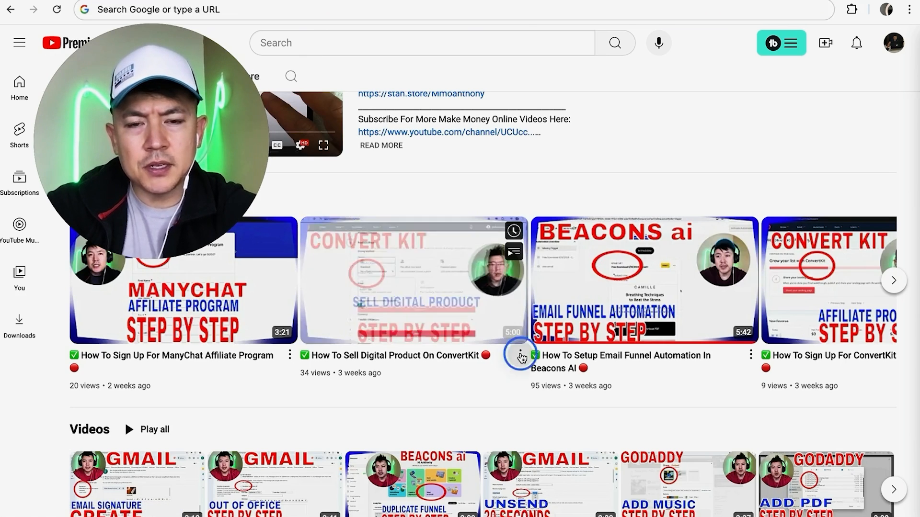
left_click(521, 357)
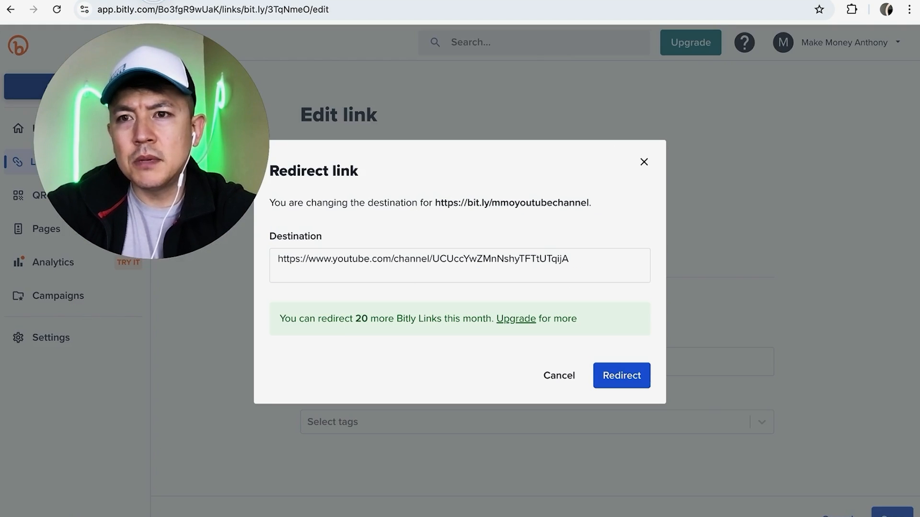
mouse_move(683, 259)
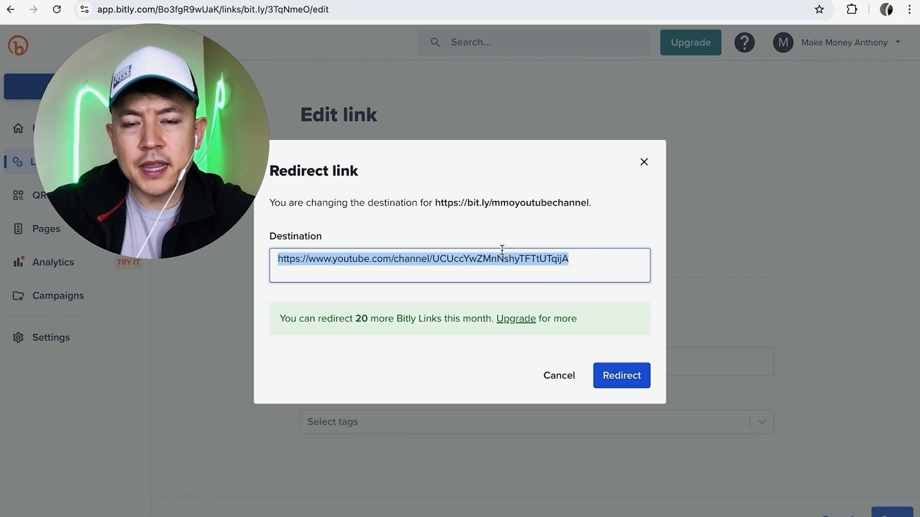
type("https://youtu.be/qfixBy3RUyM?si=MBdRuaZzHo/FXCck")
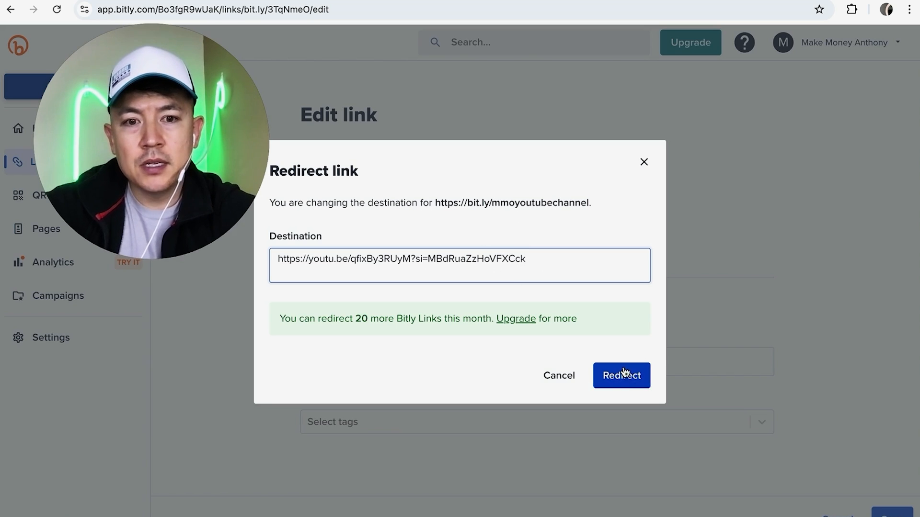
- Apply the redirect, verify the short link opens the ConvertKit video, and dismiss the success message
left_click(621, 375)
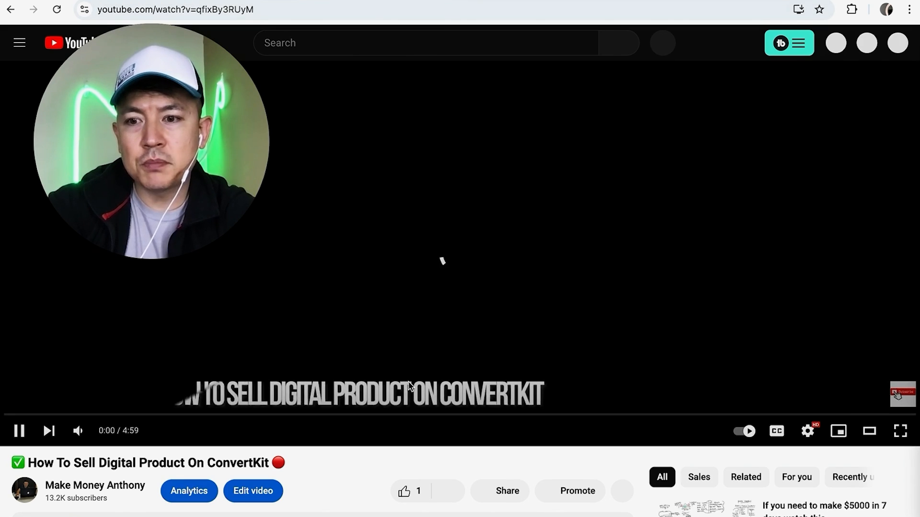
left_click(18, 430)
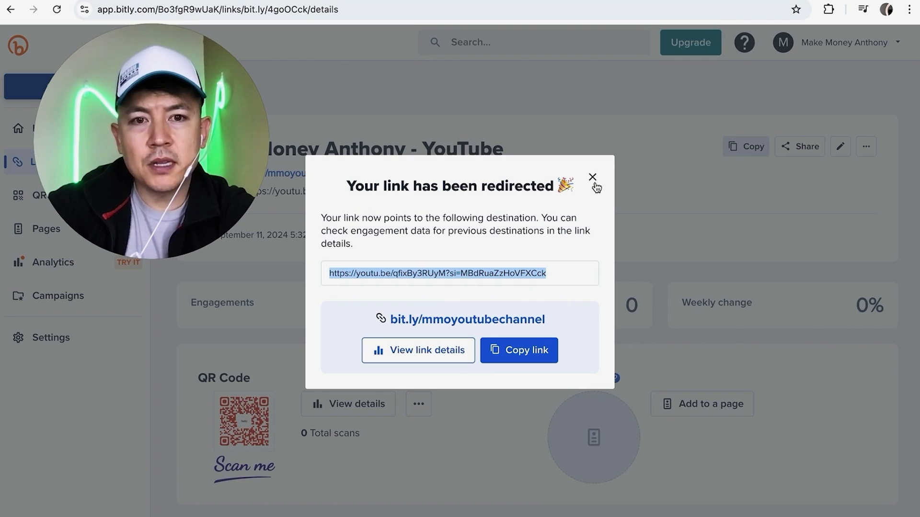
left_click(592, 178)
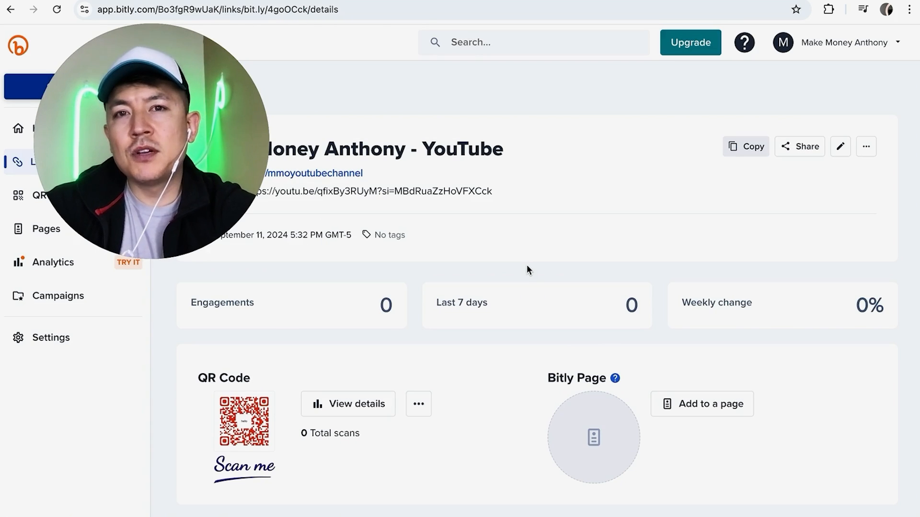